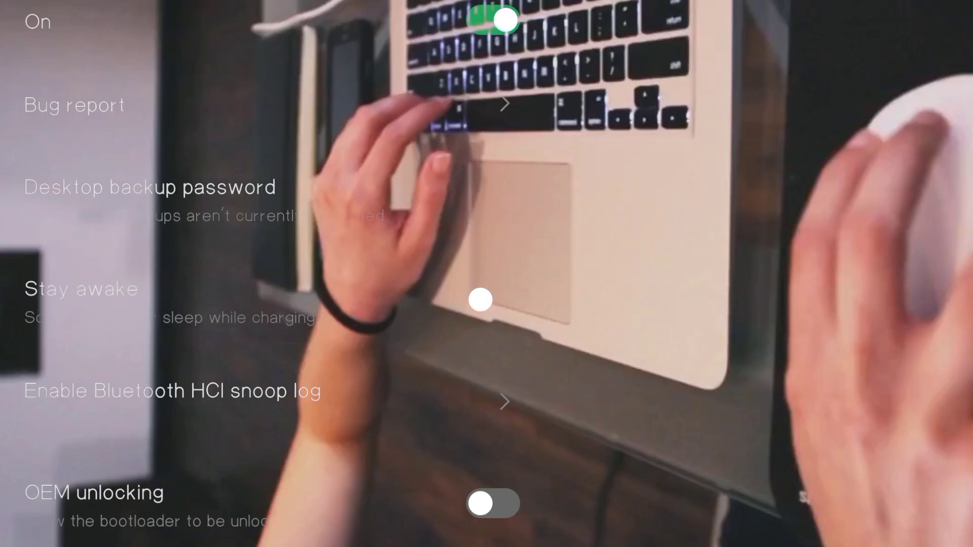
Scroll through the Running services App RAM usage list
{"action": "scroll", "scroll_direction": "down", "scroll_amount": 3}
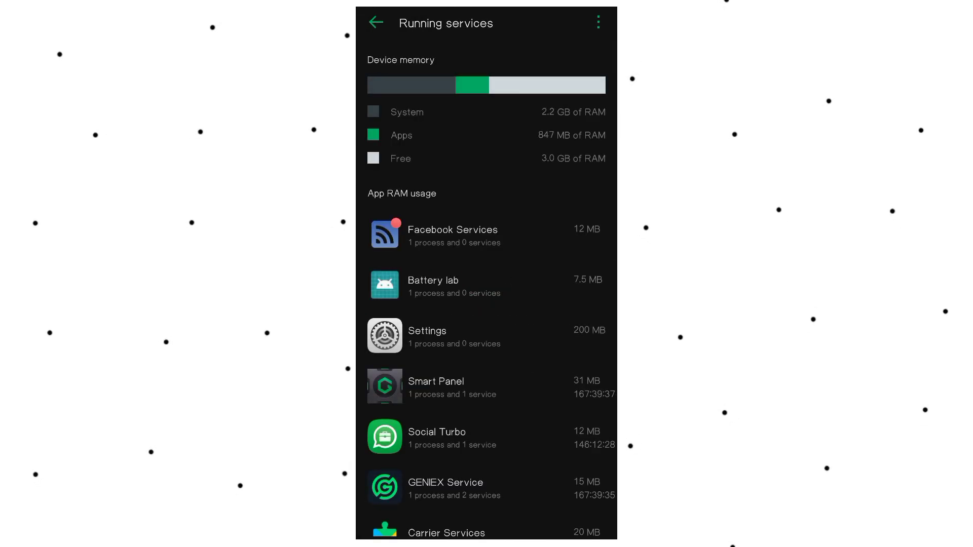
{"action": "scroll", "scroll_direction": "down", "scroll_amount": 3}
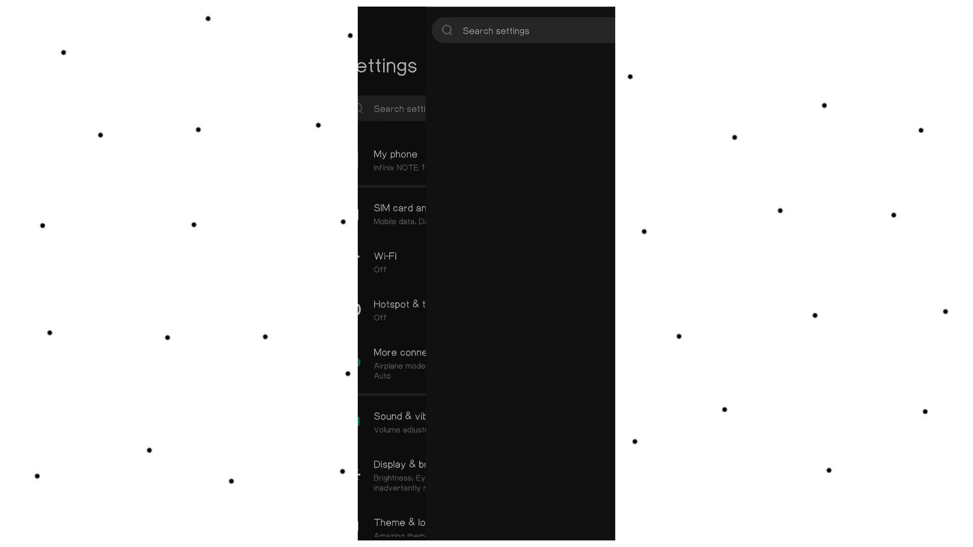
Search settings for 'Usb' and open the USB debugging result
{"action": "type", "text": "Usb"}
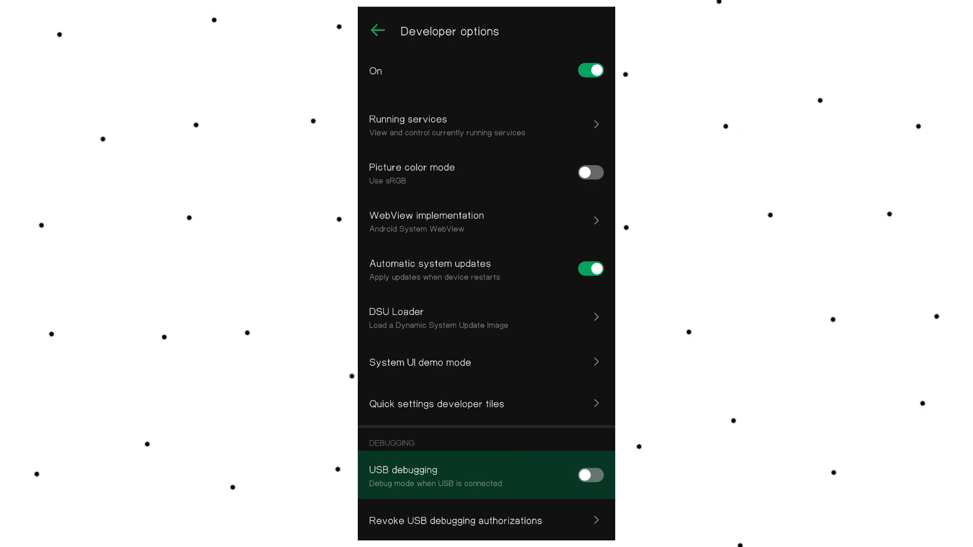
{"action": "left_click", "coordinate": [590, 475]}
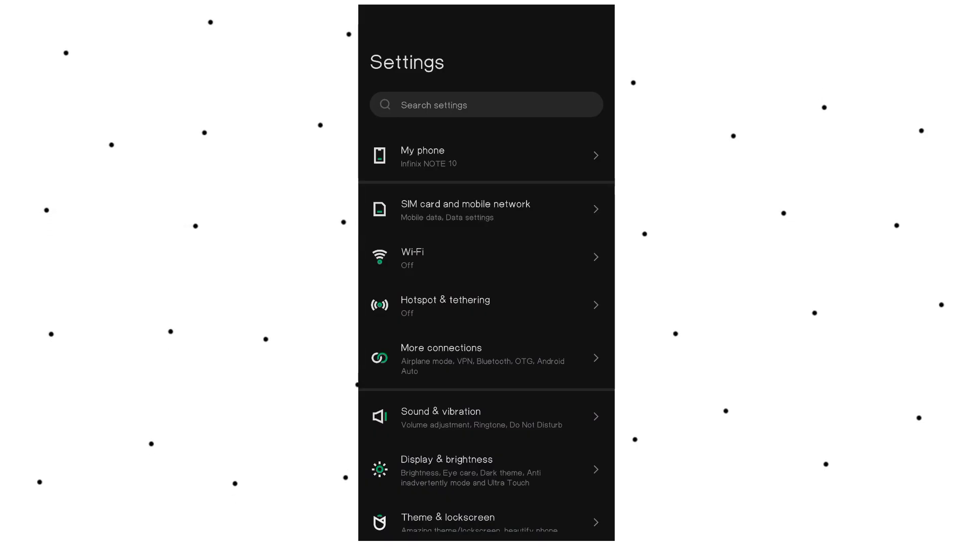
Search 'feature fla' and open Feature flags from the Developer options result
{"action": "left_click", "coordinate": [486, 104]}
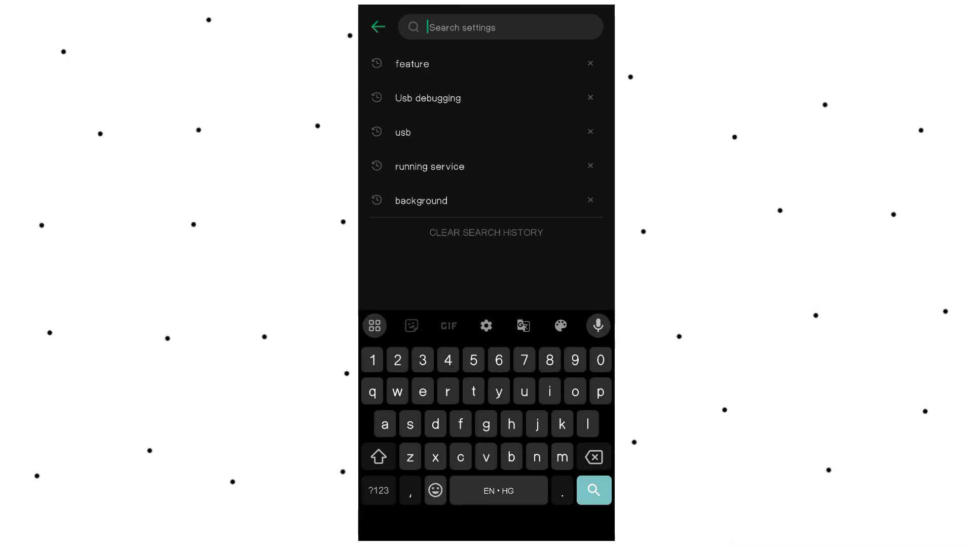
{"action": "type", "text": "feature fla"}
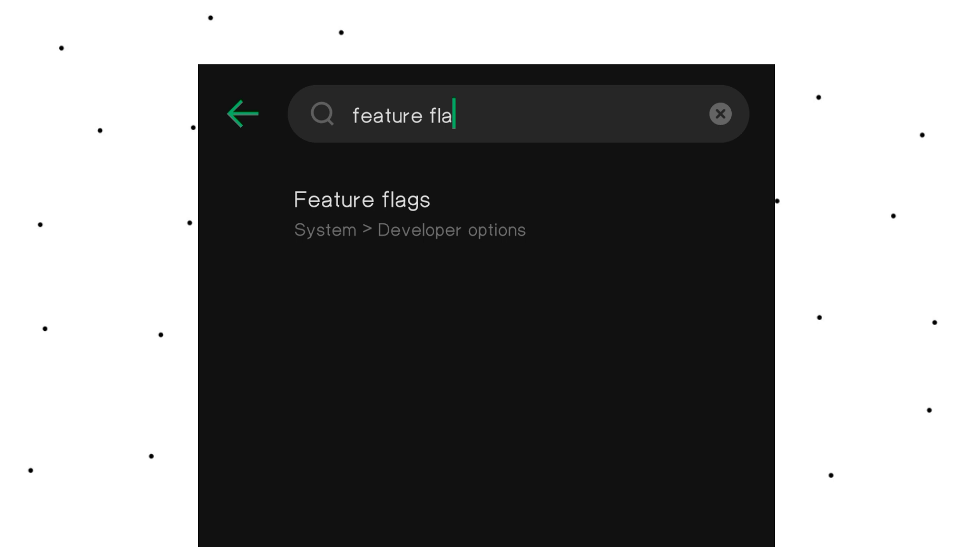
{"action": "left_click", "coordinate": [362, 214]}
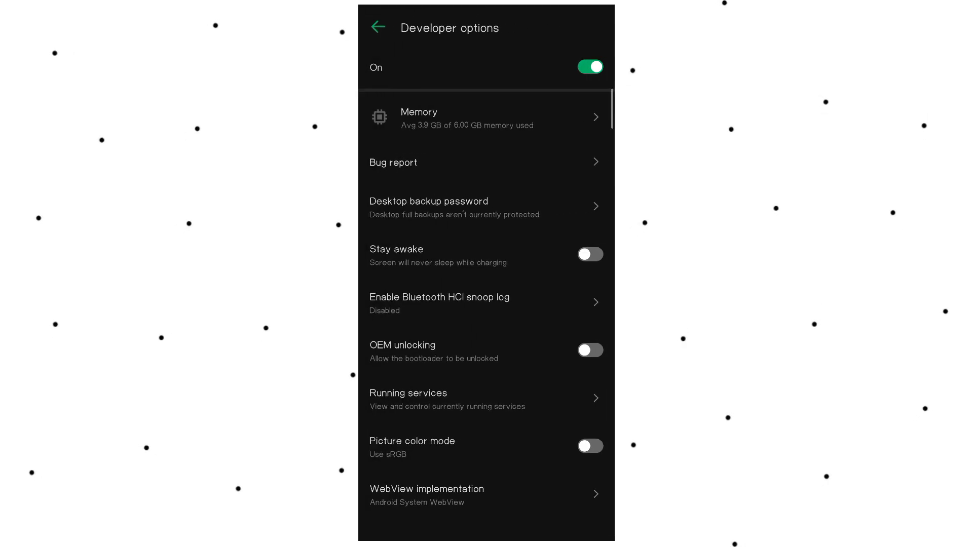
{"action": "scroll", "scroll_direction": "down", "scroll_amount": 3}
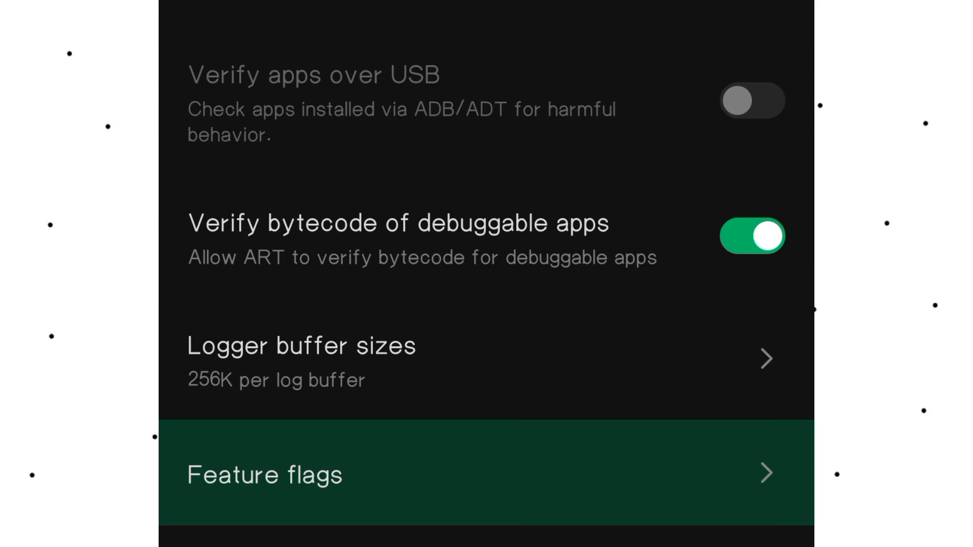
{"action": "left_click", "coordinate": [265, 475]}
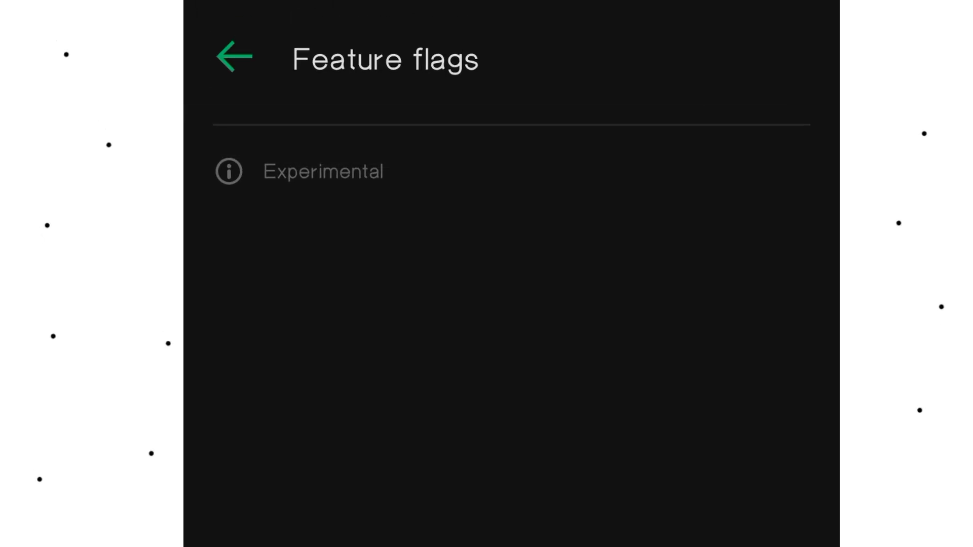
{"action": "left_click", "coordinate": [232, 55]}
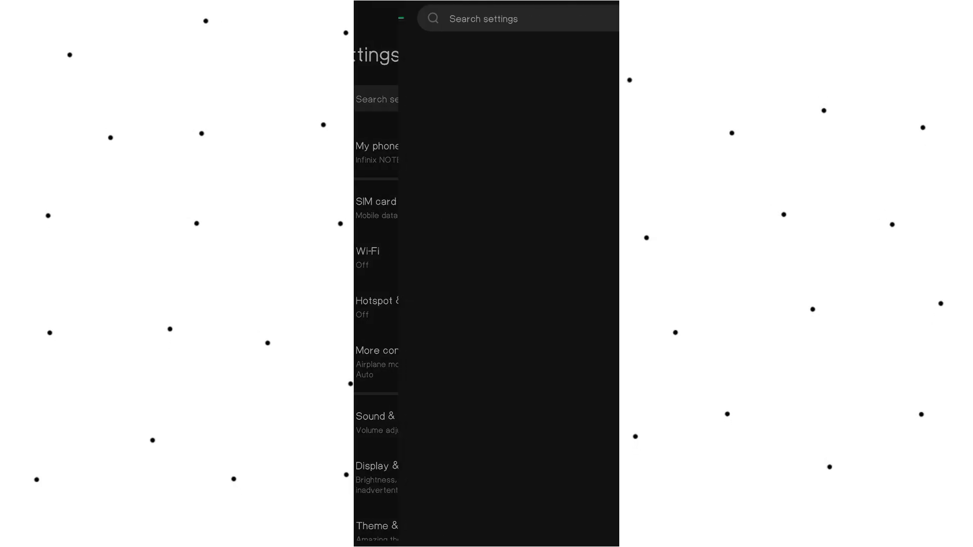
Search 'wifi' and toggle Wi-Fi scan throttling on
{"action": "type", "text": "wifi"}
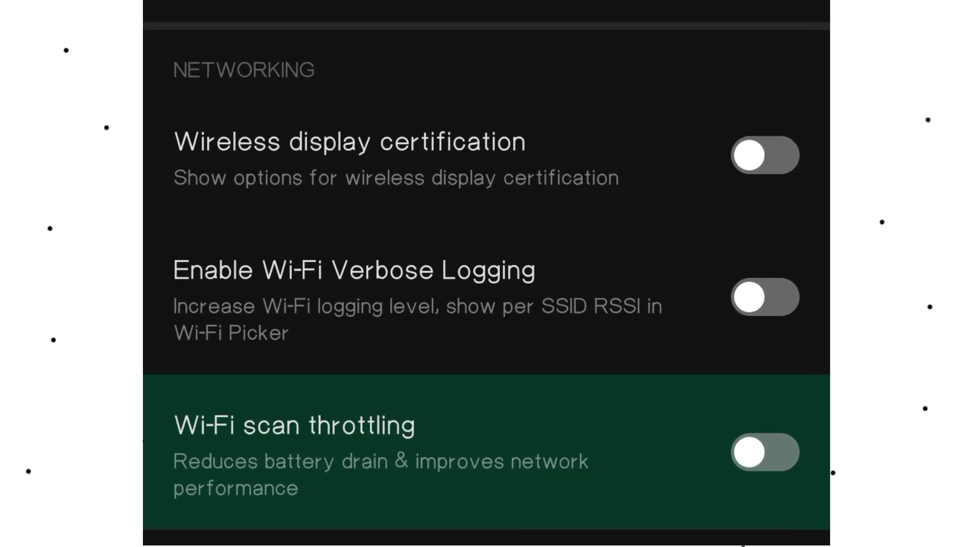
{"action": "left_click", "coordinate": [764, 452]}
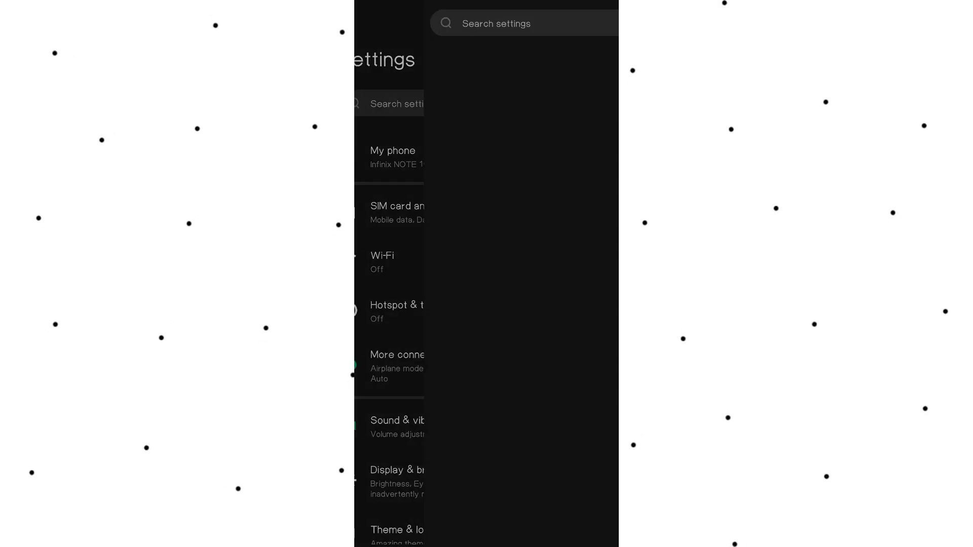
Search 'mobile data alwa', open the result, and flip its toggle on
{"action": "type", "text": "mobile data always active"}
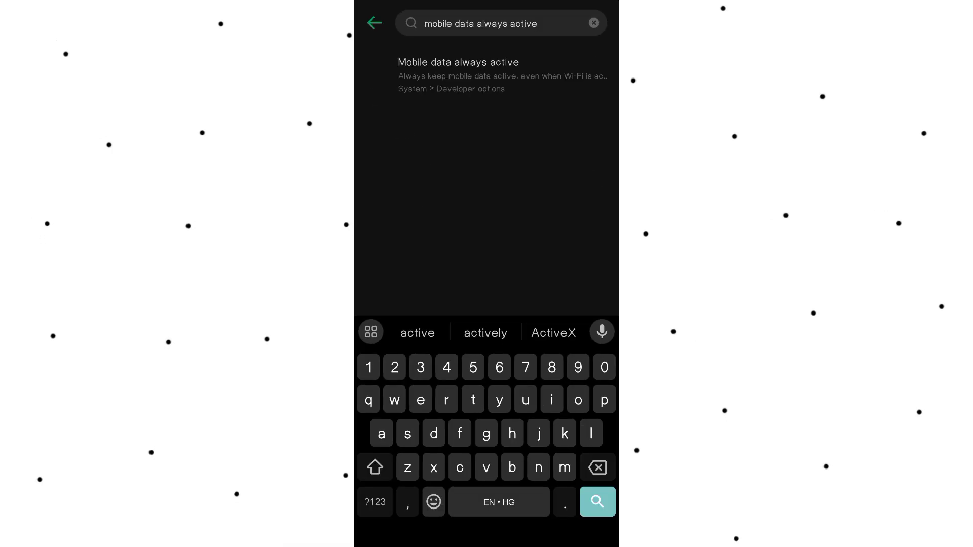
{"action": "left_click", "coordinate": [458, 74]}
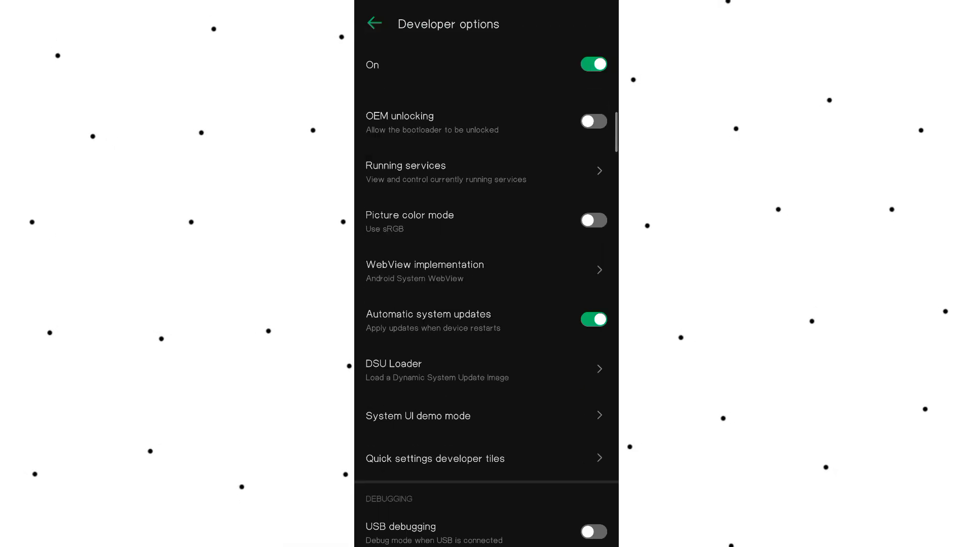
{"action": "scroll", "scroll_direction": "down", "scroll_amount": 3}
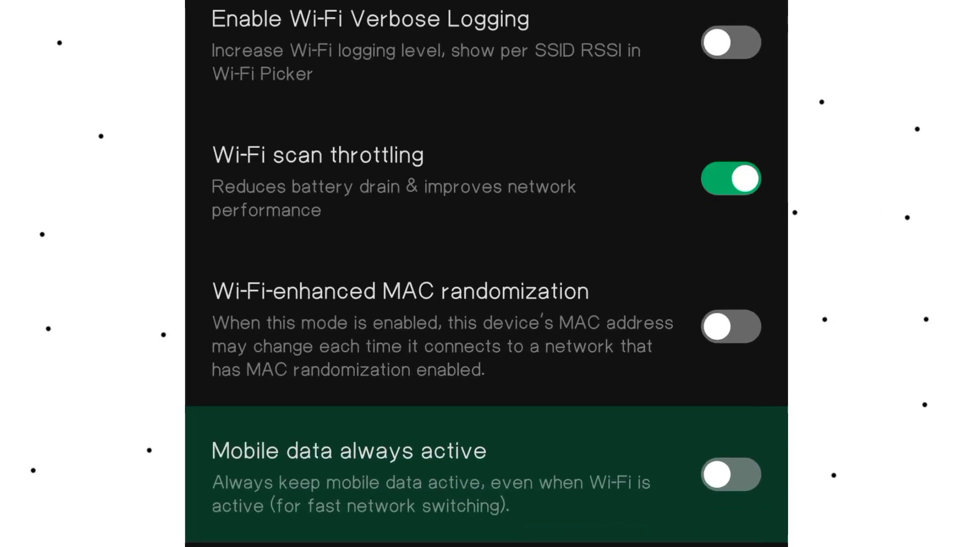
{"action": "left_click", "coordinate": [730, 475]}
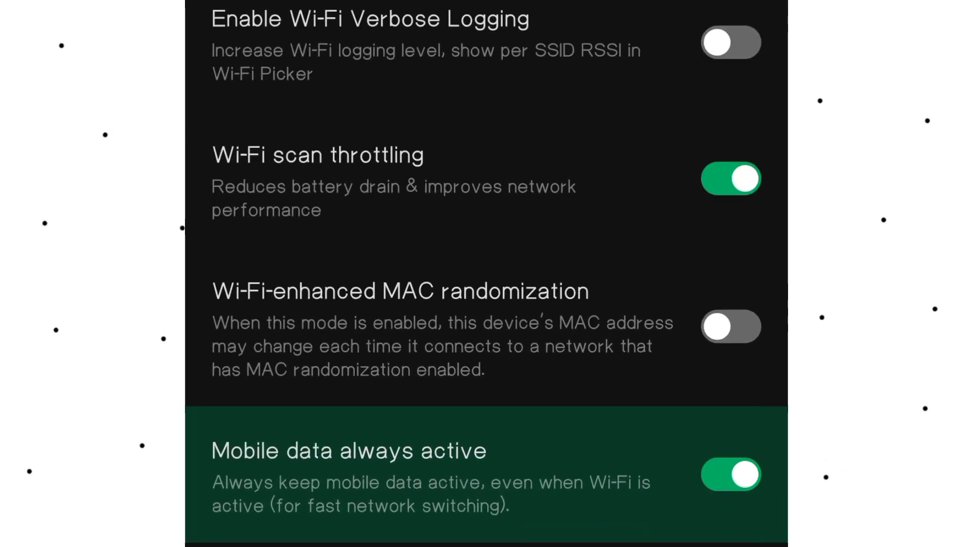
{"action": "scroll", "scroll_direction": "down", "scroll_amount": 3}
{"action": "type", "text": "override force d"}
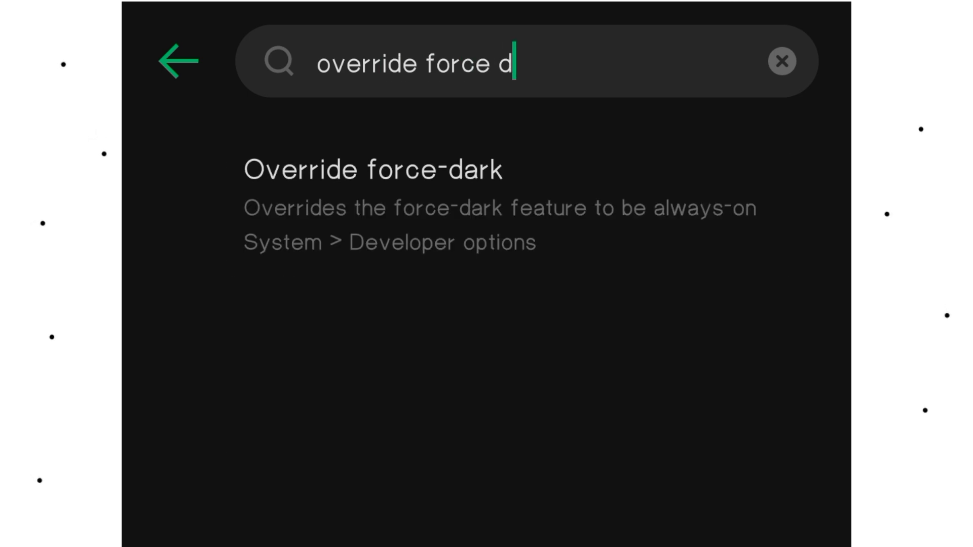
Go to the Override force-dark result and switch its toggle on
{"action": "key", "text": "Backspace"}
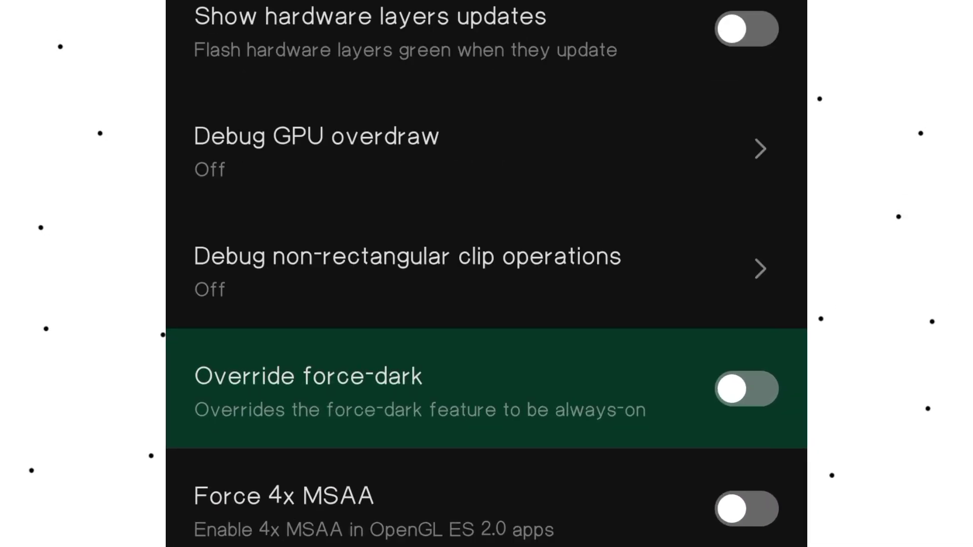
{"action": "left_click", "coordinate": [745, 389]}
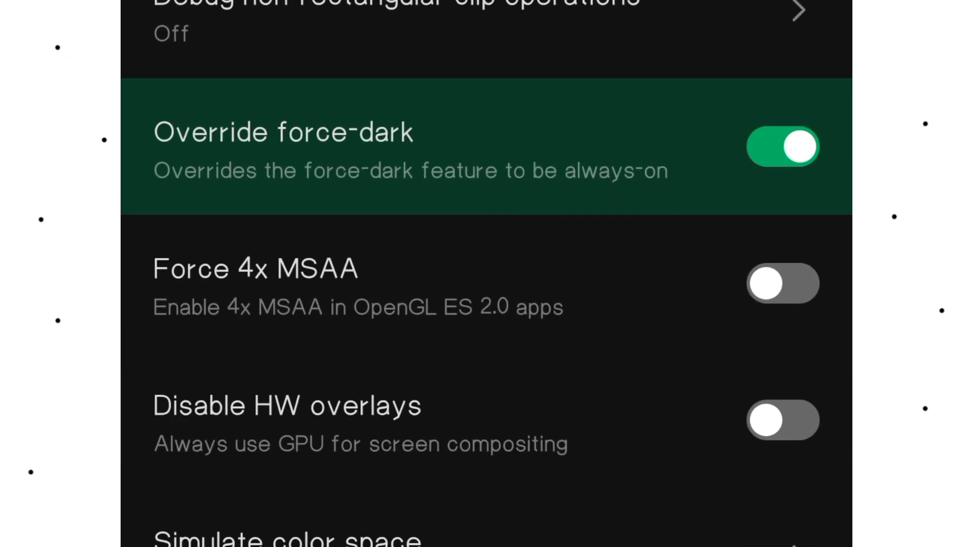